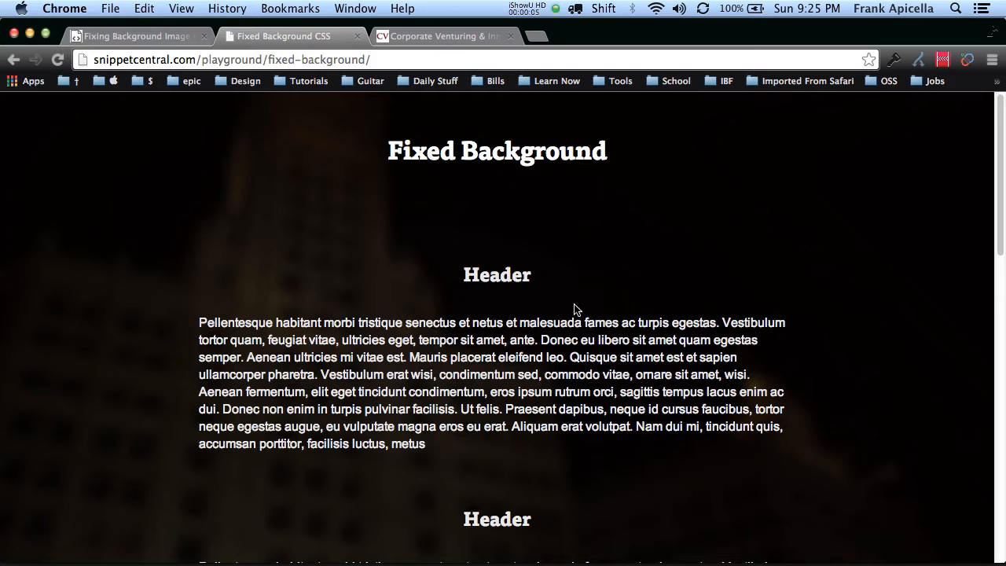
# Switch to the CVIP blog tab in Chrome and scroll through its 'Capture. Technology. Innovation.' page.
pyautogui.scroll(-3)
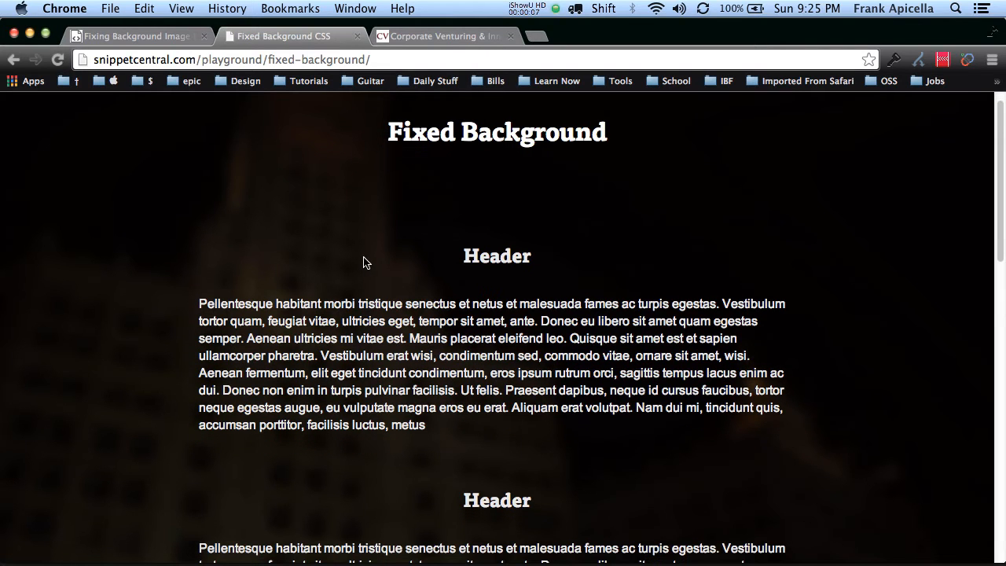
pyautogui.scroll(-3)
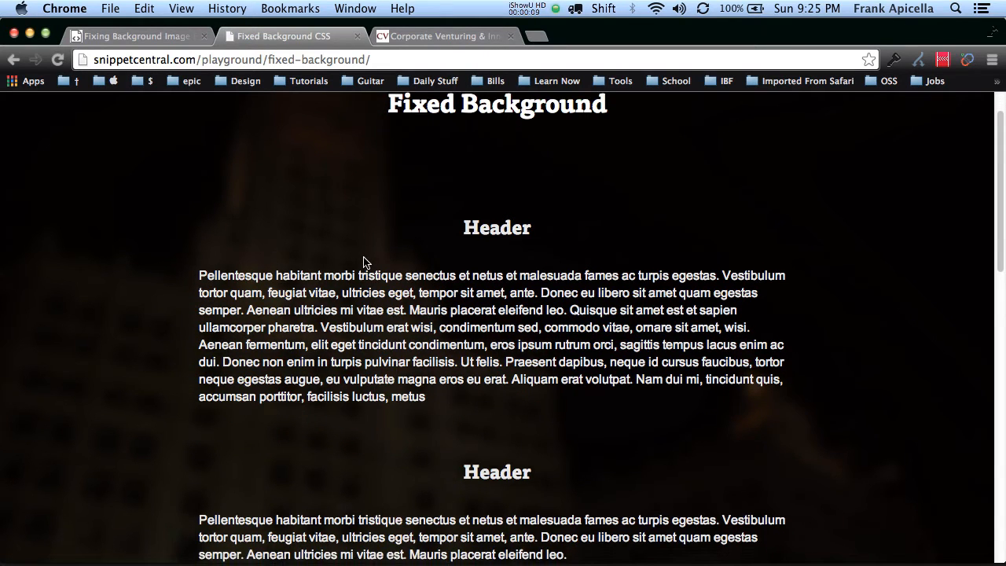
pyautogui.scroll(-3)
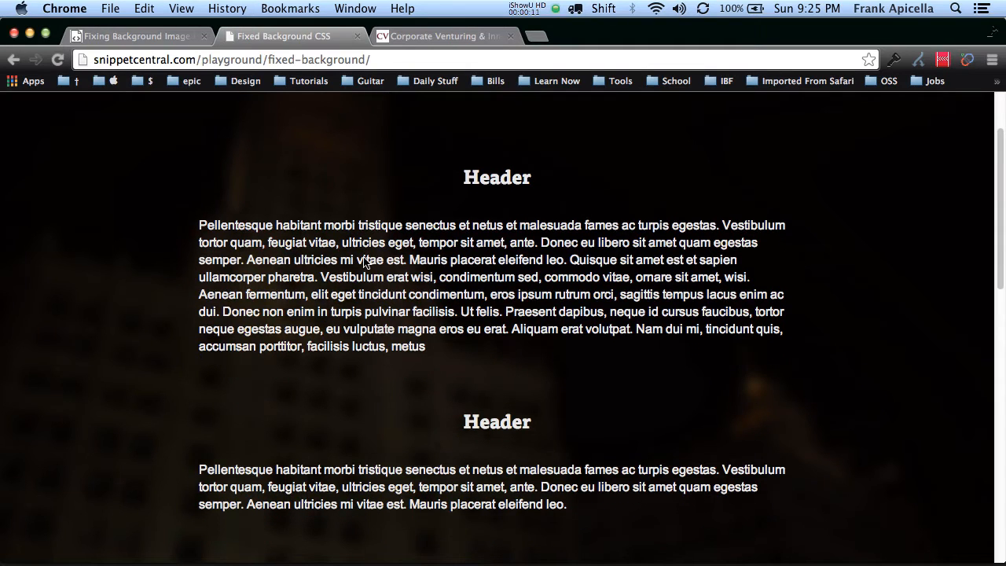
pyautogui.scroll(-3)
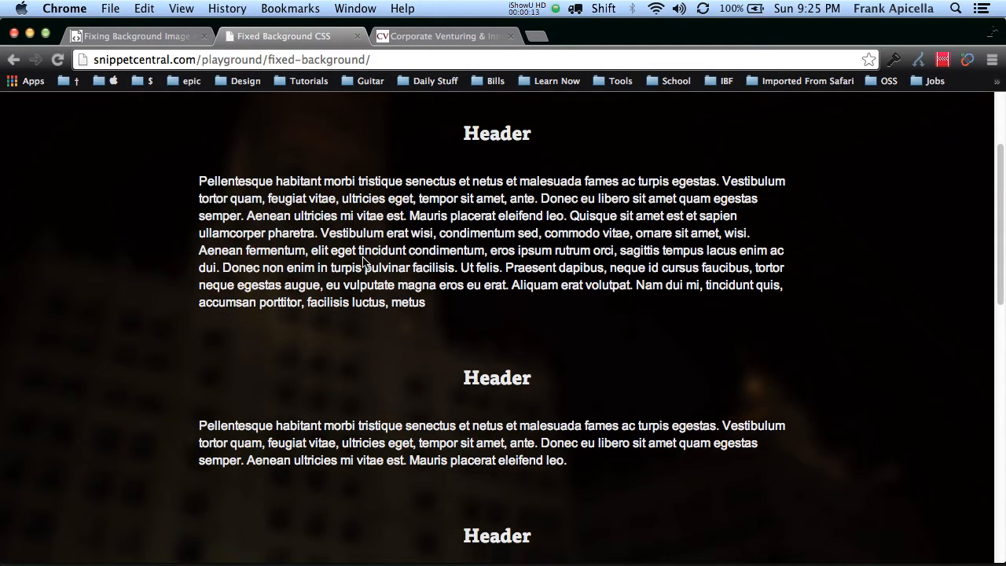
pyautogui.scroll(-3)
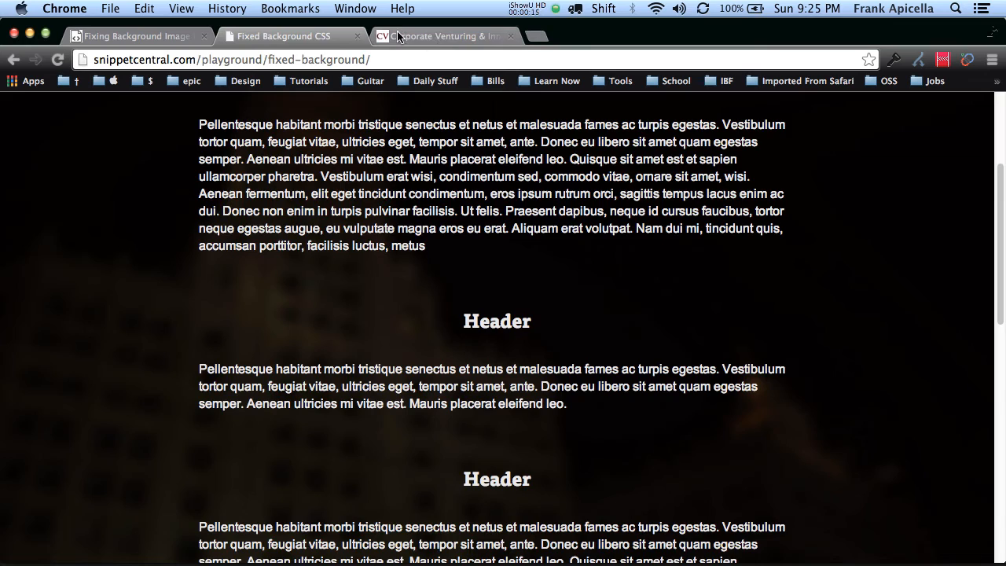
pyautogui.click(440, 36)
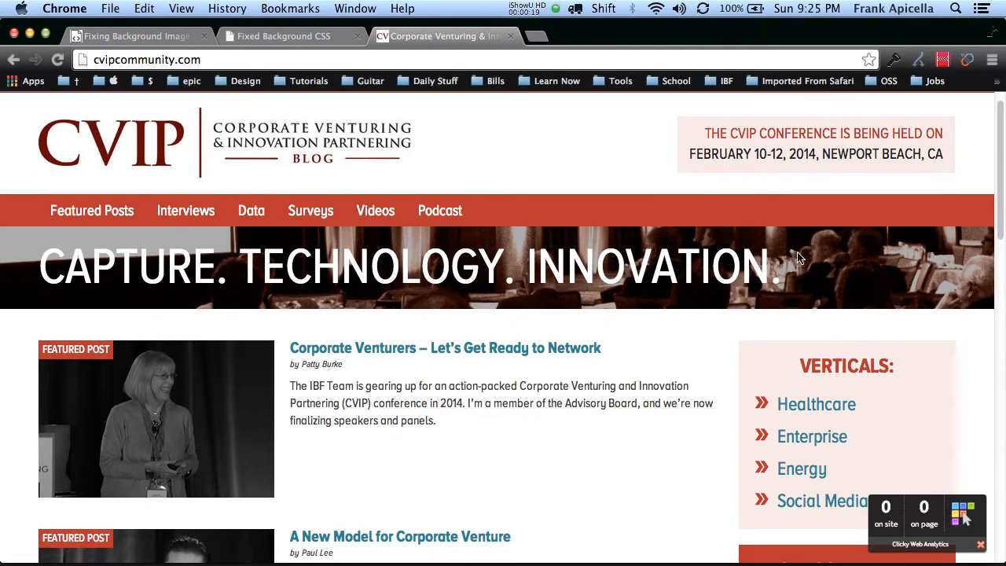
pyautogui.scroll(-3)
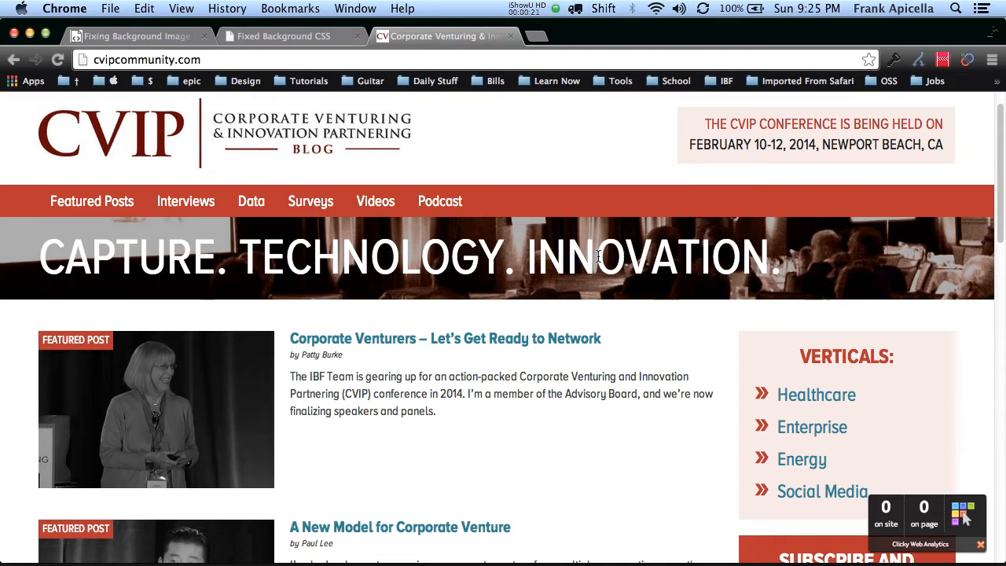
pyautogui.scroll(-3)
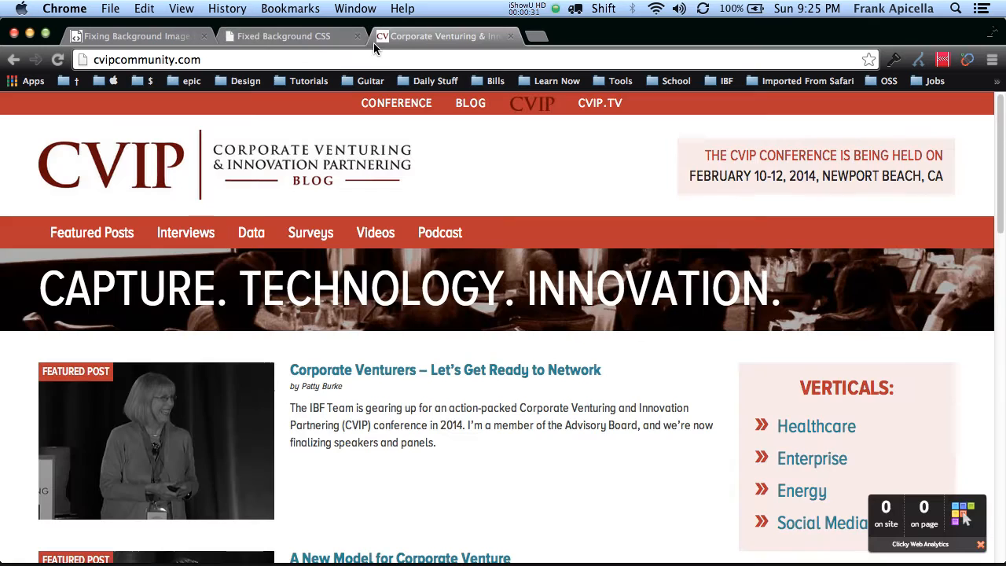
# Switch back to the Fixed Background CSS demo tab and scroll to its top.
pyautogui.click(283, 34)
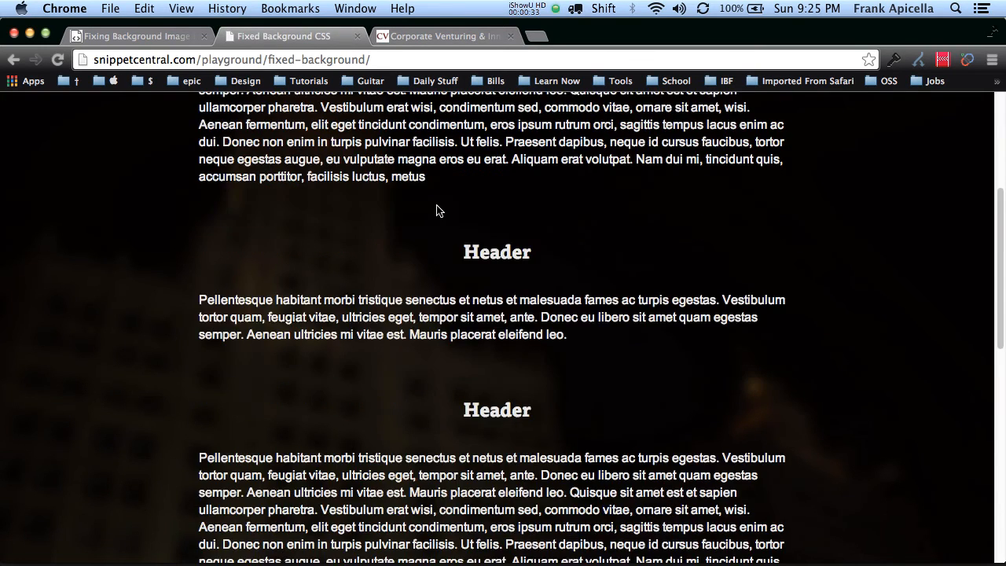
pyautogui.scroll(3)
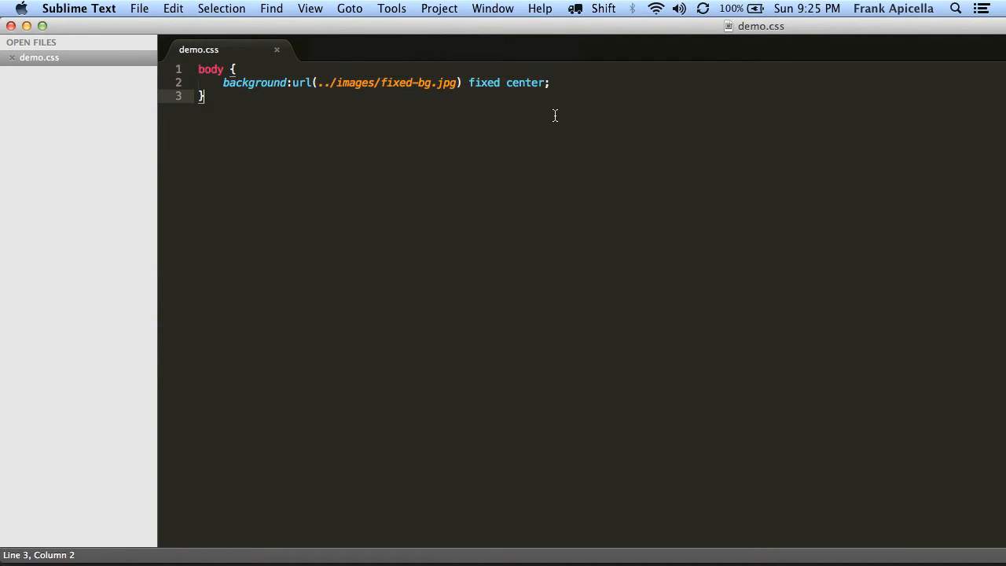
pyautogui.moveTo(555, 87)
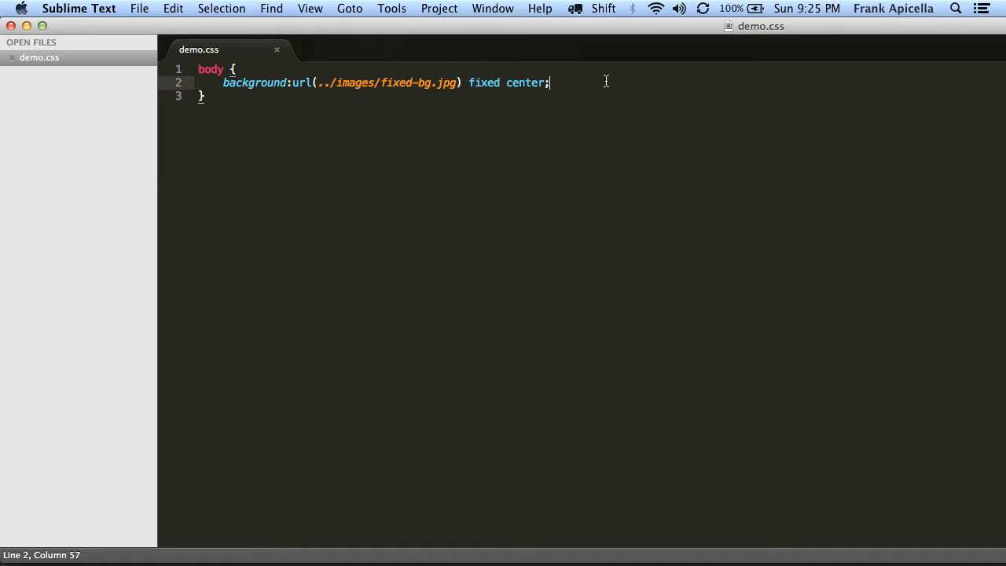
# Add background-image: url(../images/fixed-bg.jpg); to the body rule via autocomplete.
pyautogui.write('backgrd')
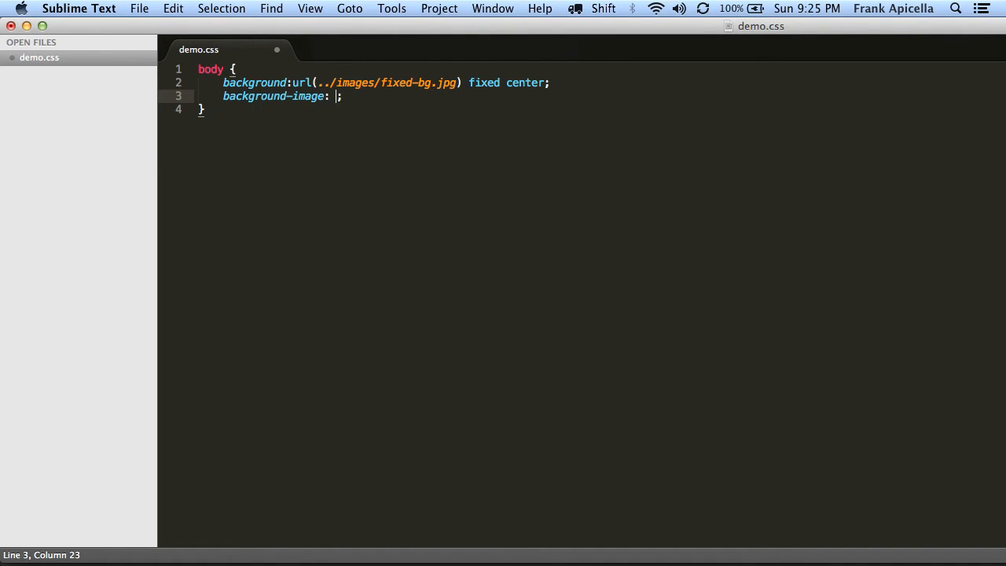
pyautogui.write('url')
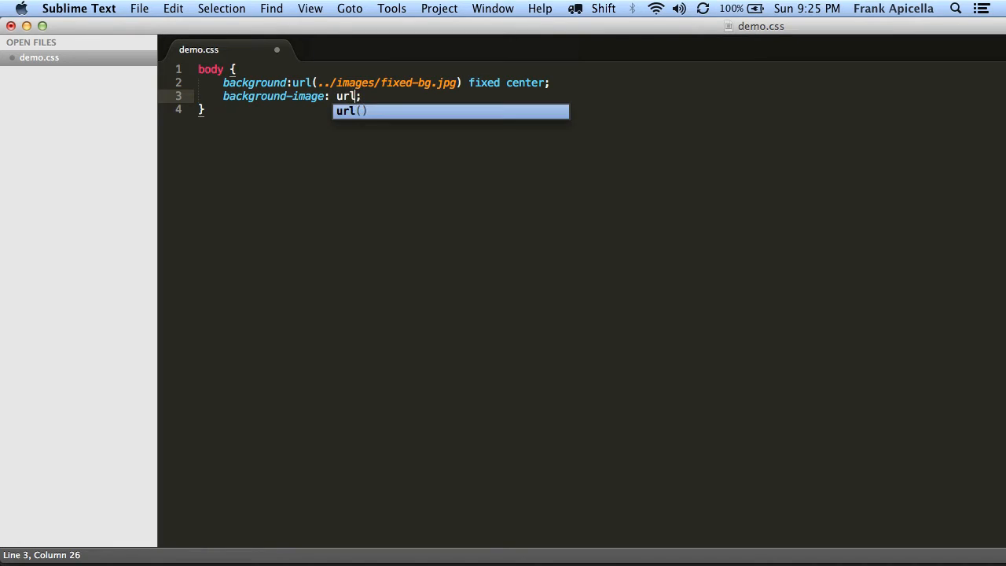
pyautogui.write('(../image/')
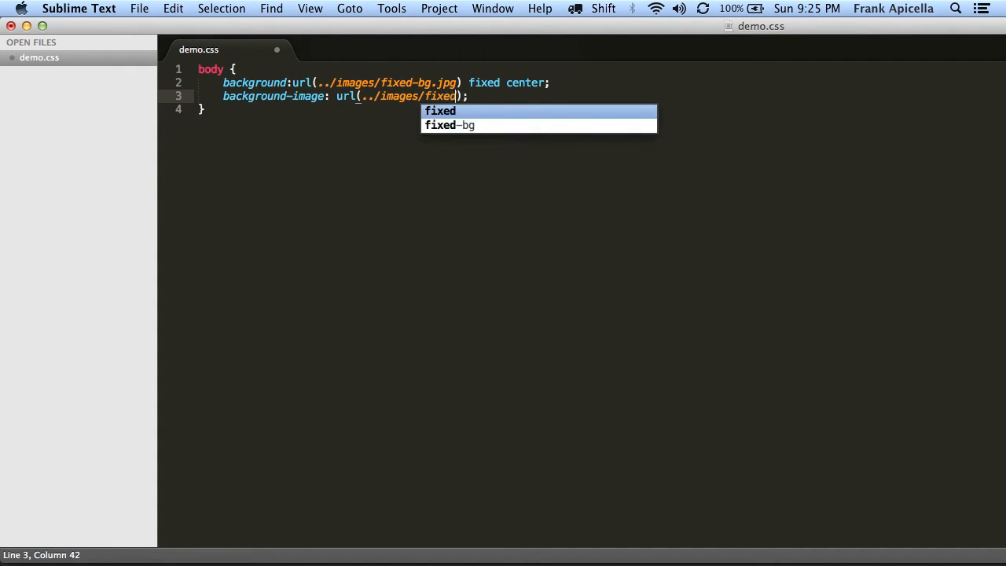
pyautogui.write('-bg.j')
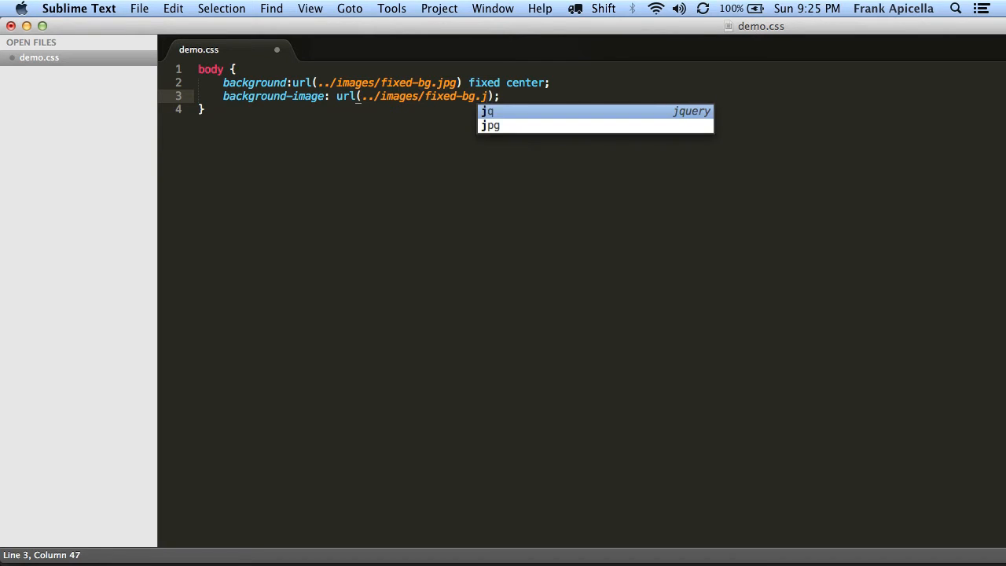
# Add background-attachment: fixed; and background-position: center; to the body rule.
pyautogui.write('background-attachment')
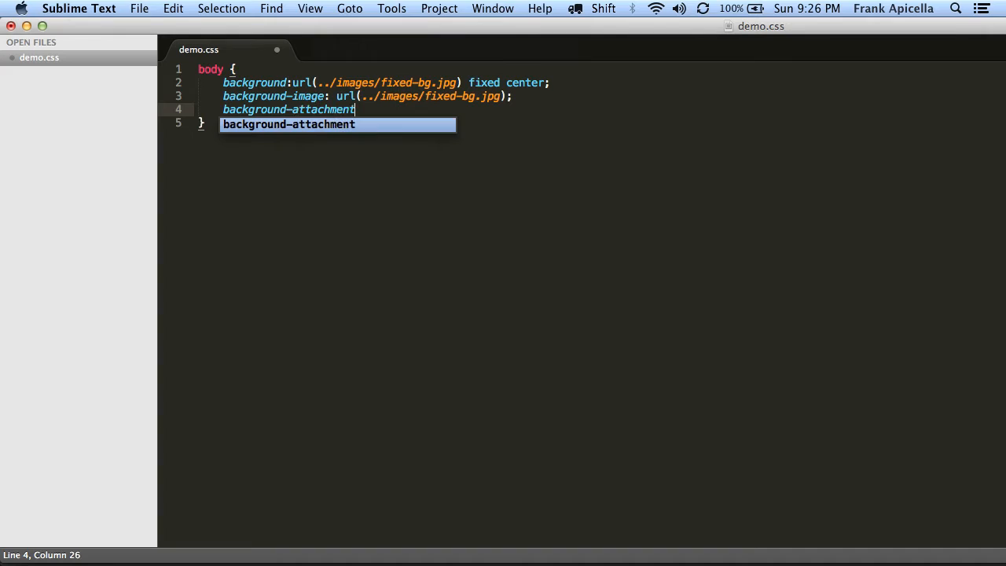
pyautogui.write(': fixed;')
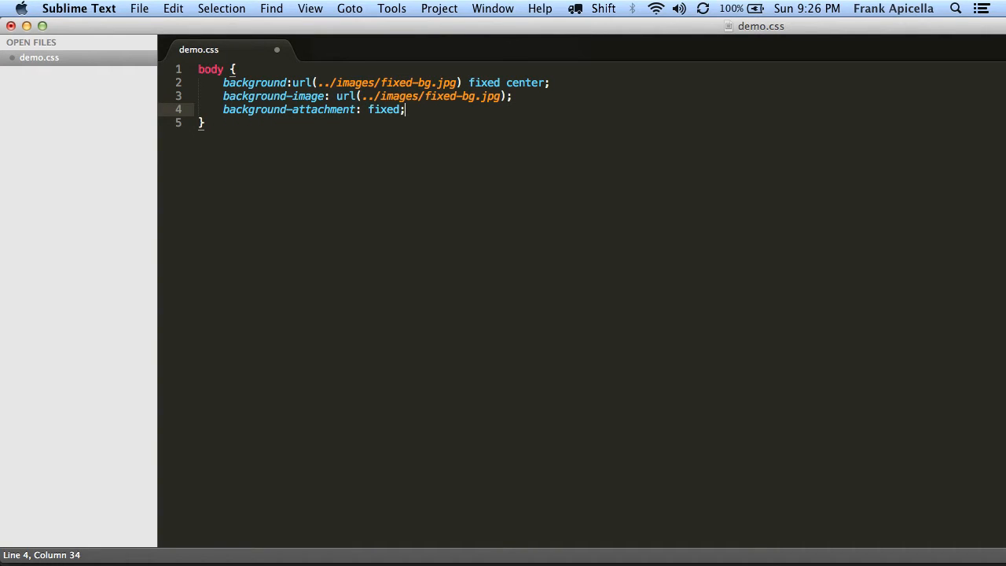
pyautogui.write('background-positon:;')
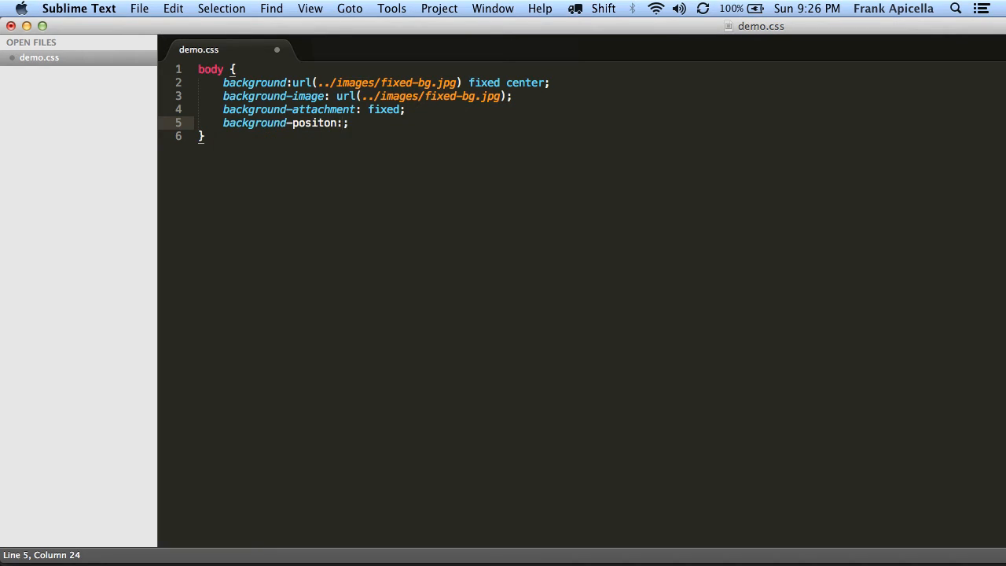
pyautogui.write('center')
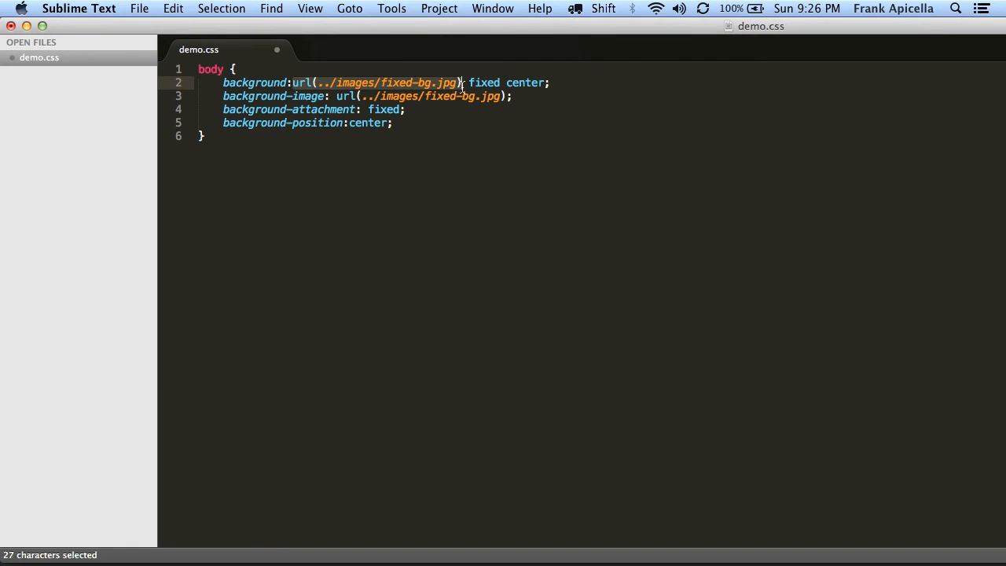
# Edit line 2's shorthand background (adding #fff), then remove the shorthand declaration entirely.
pyautogui.click(322, 81)
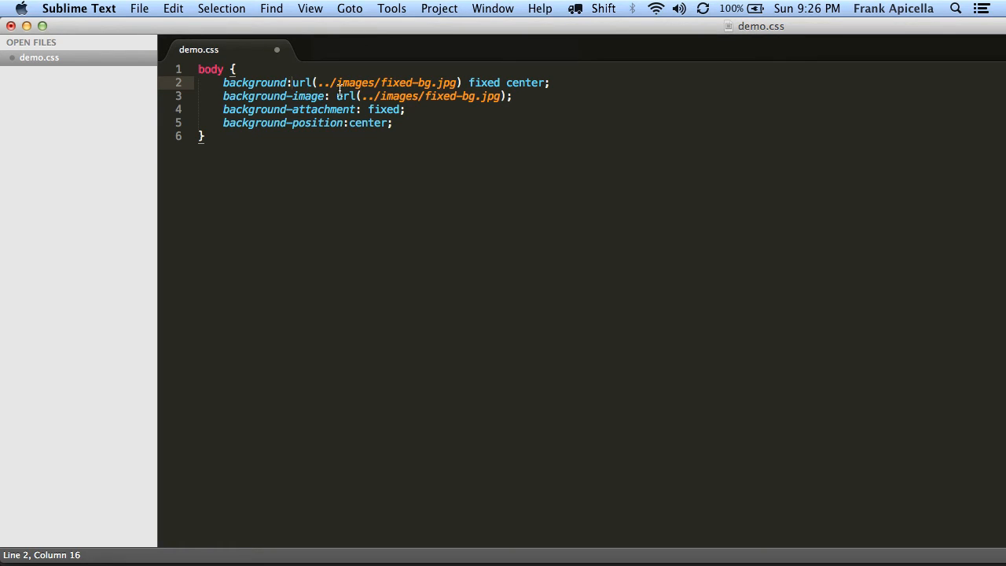
pyautogui.write('#')
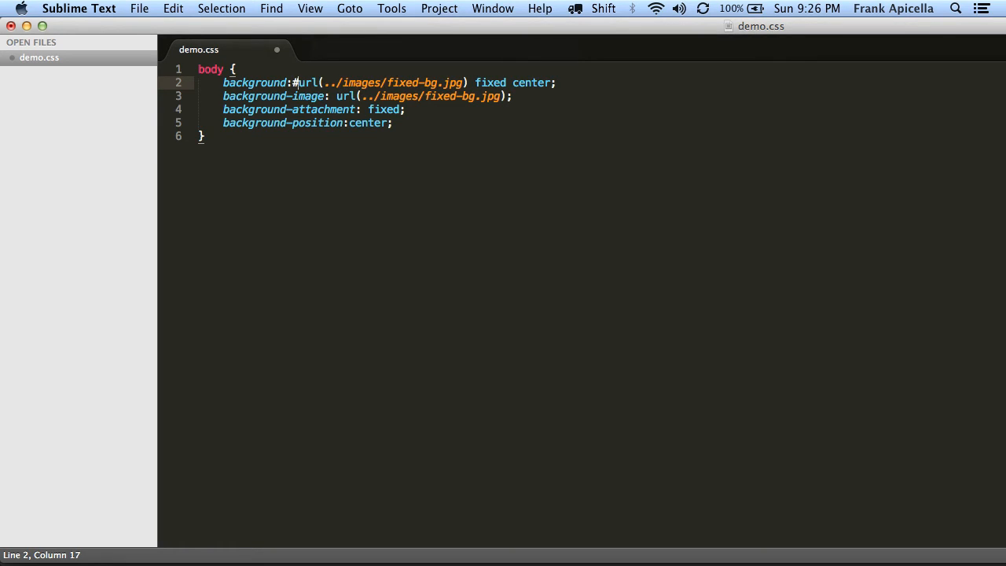
pyautogui.write('fff')
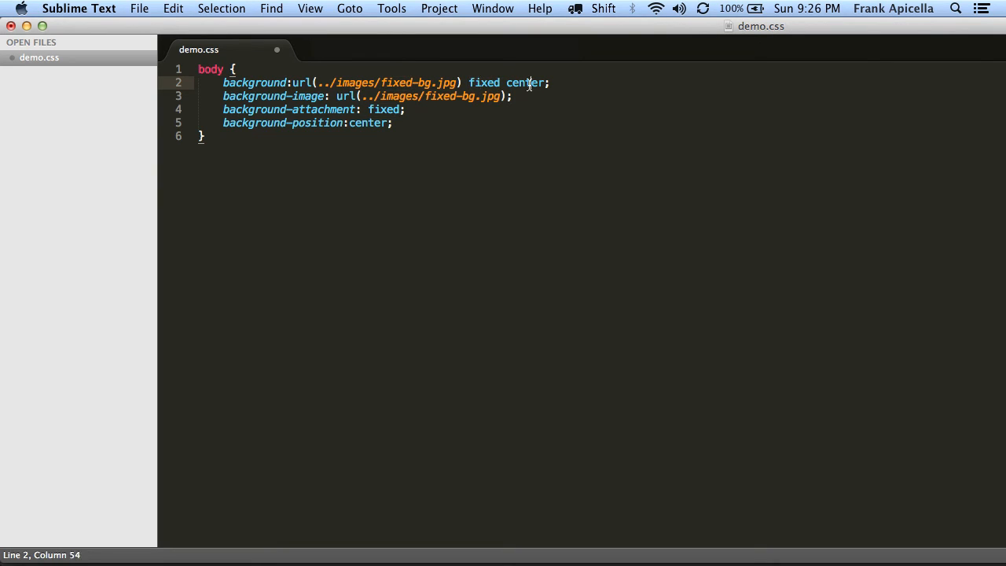
pyautogui.click(513, 96)
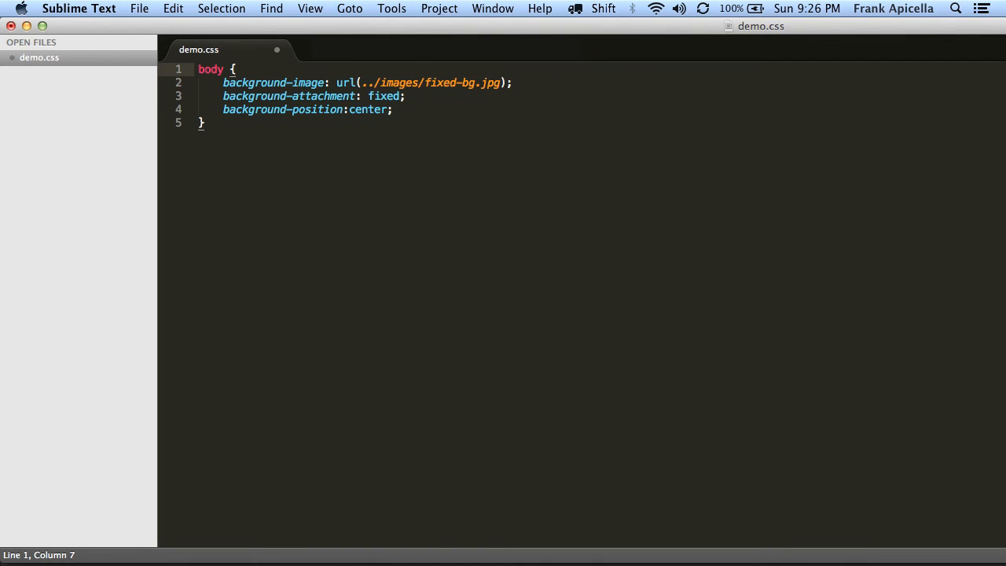
pyautogui.write('background:url(../images/fixed-bg.jpg) fixed center;')
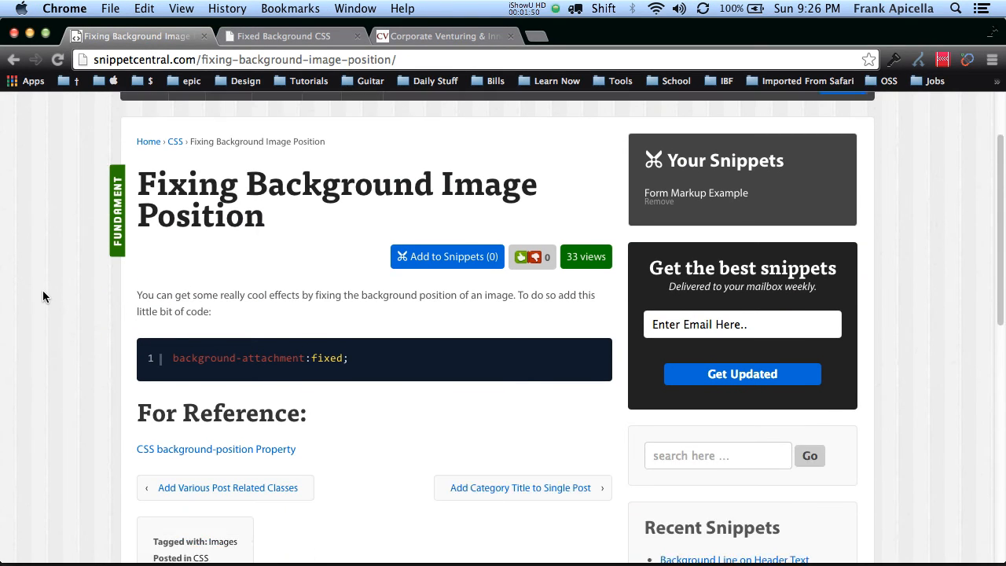
# Scroll the Fixing Background Image Position snippet and select its background-attachment:fixed; code line.
pyautogui.scroll(-3)
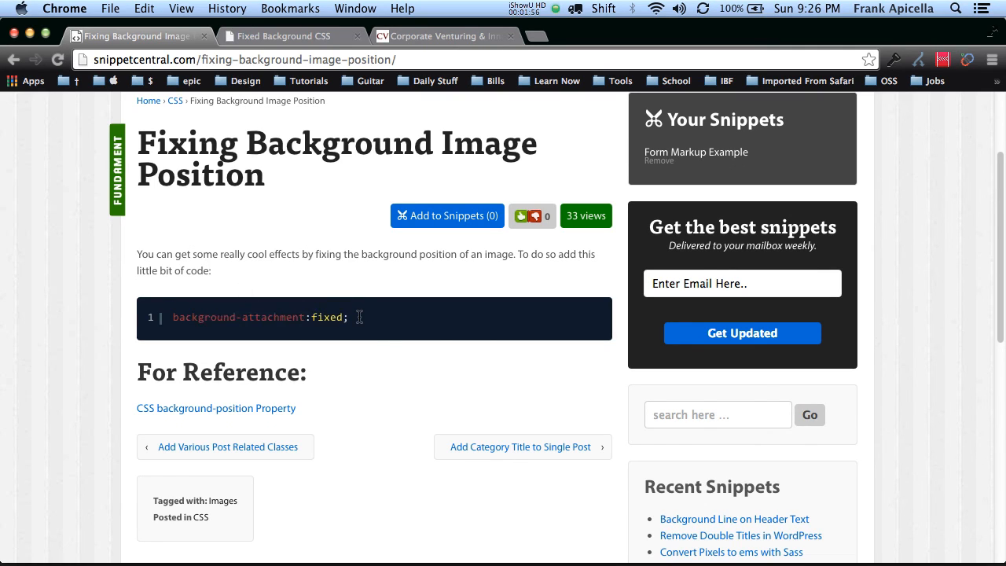
pyautogui.tripleClick(260, 318)
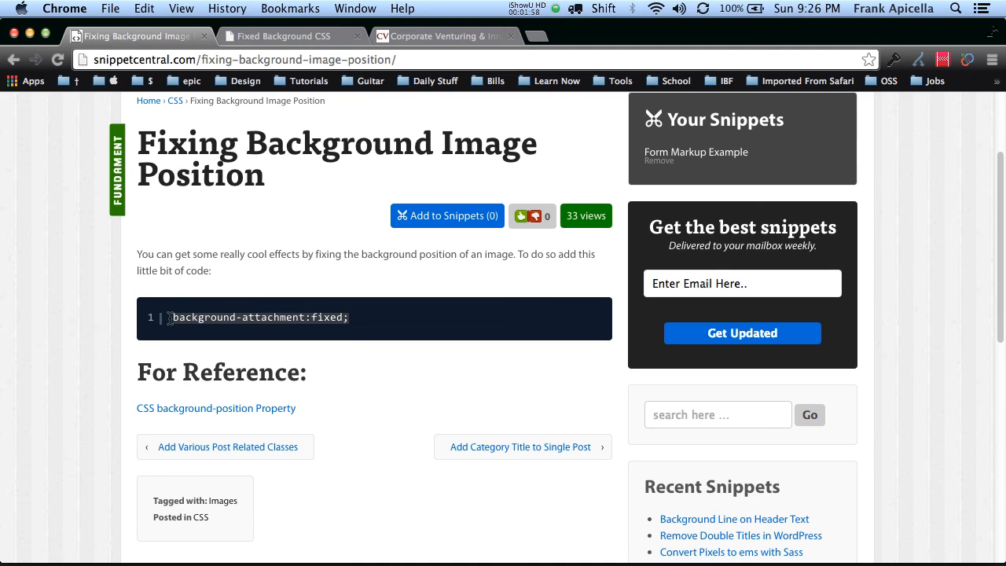